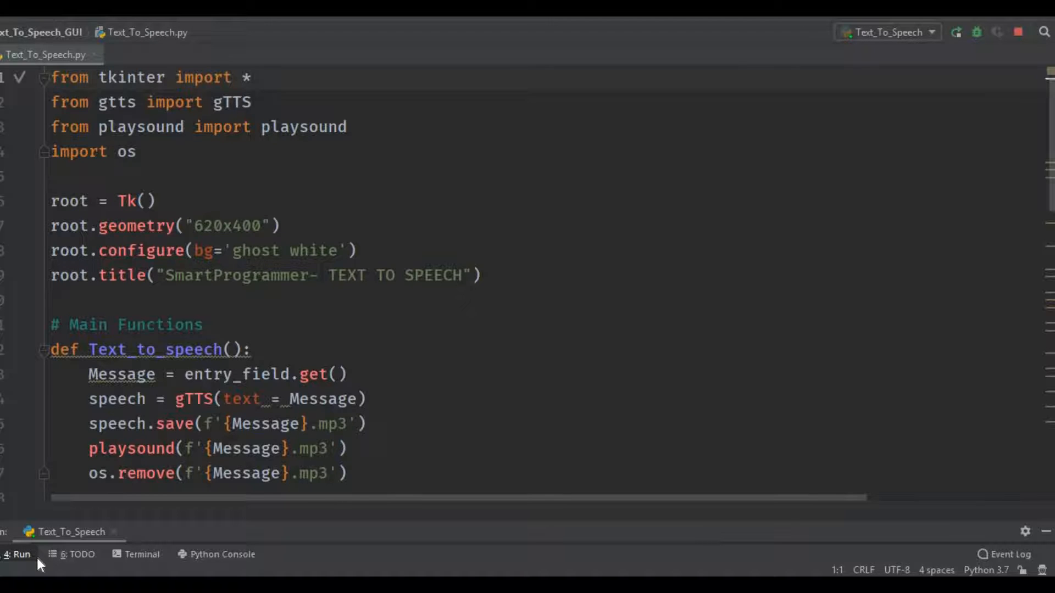
# Run the Text_To_Speech configuration to launch the Tkinter text-to-speech window
pyautogui.click(16, 554)
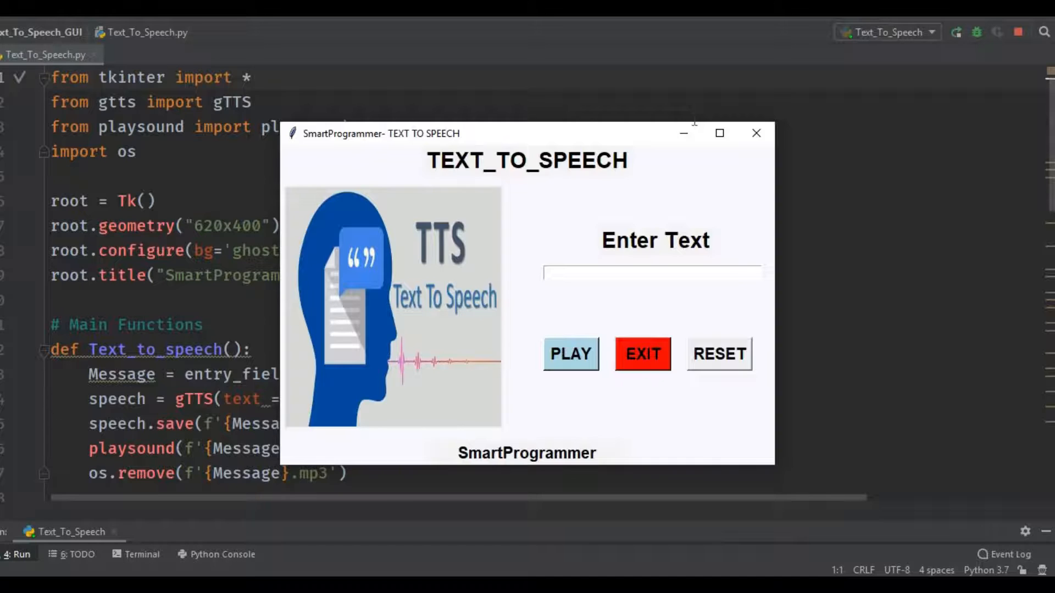
pyautogui.click(642, 354)
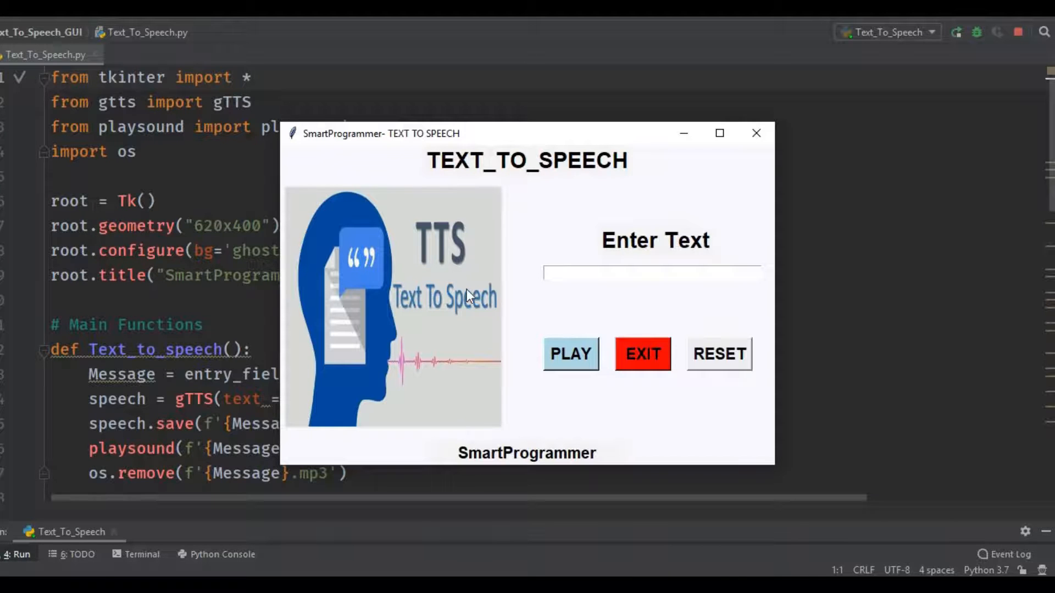
pyautogui.moveTo(638, 139)
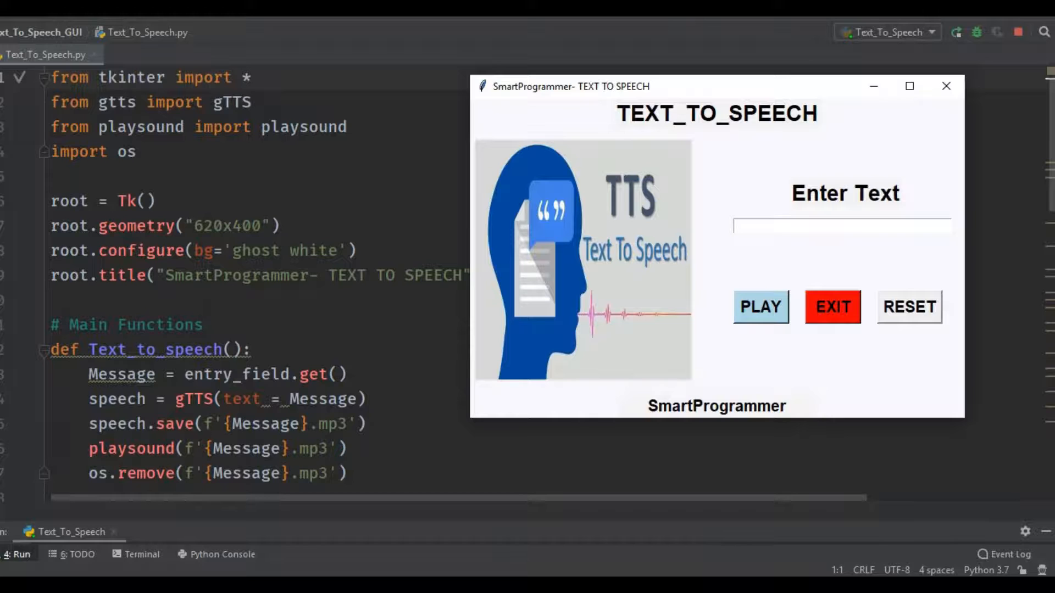
pyautogui.moveTo(624, 261)
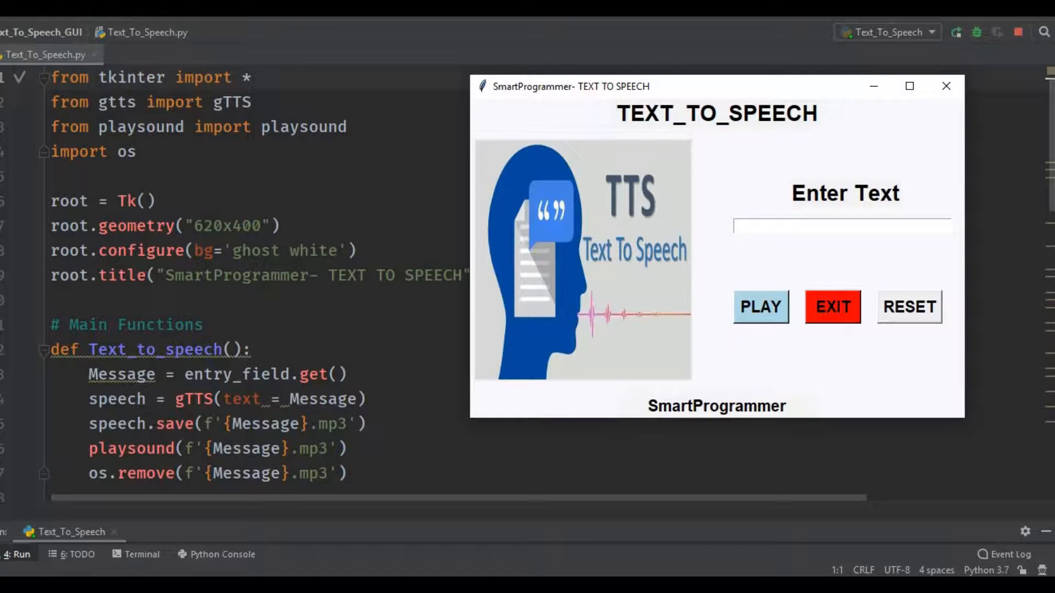
pyautogui.moveTo(496, 264)
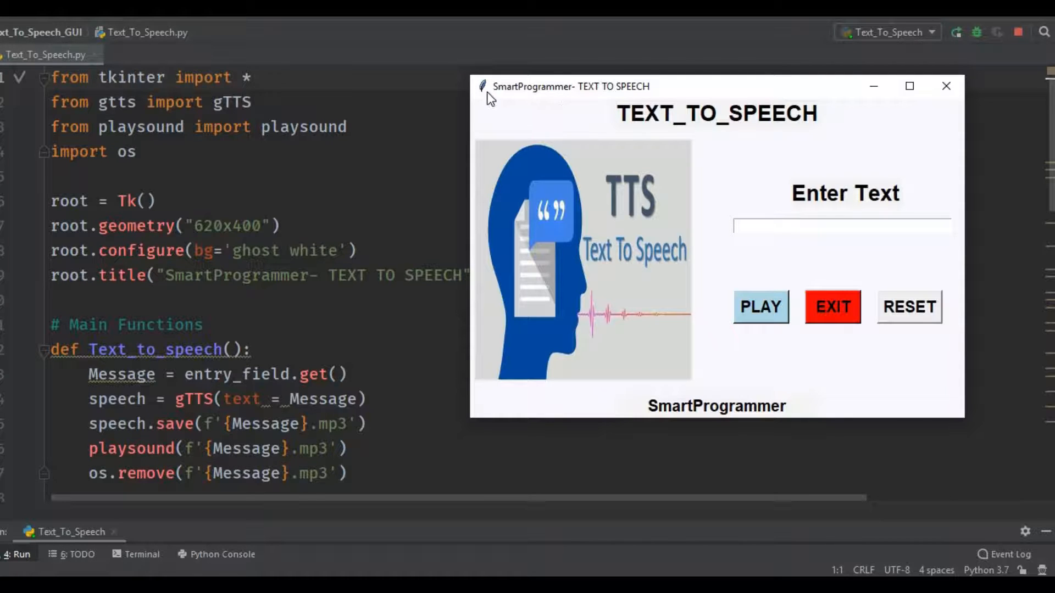
pyautogui.moveTo(540, 96)
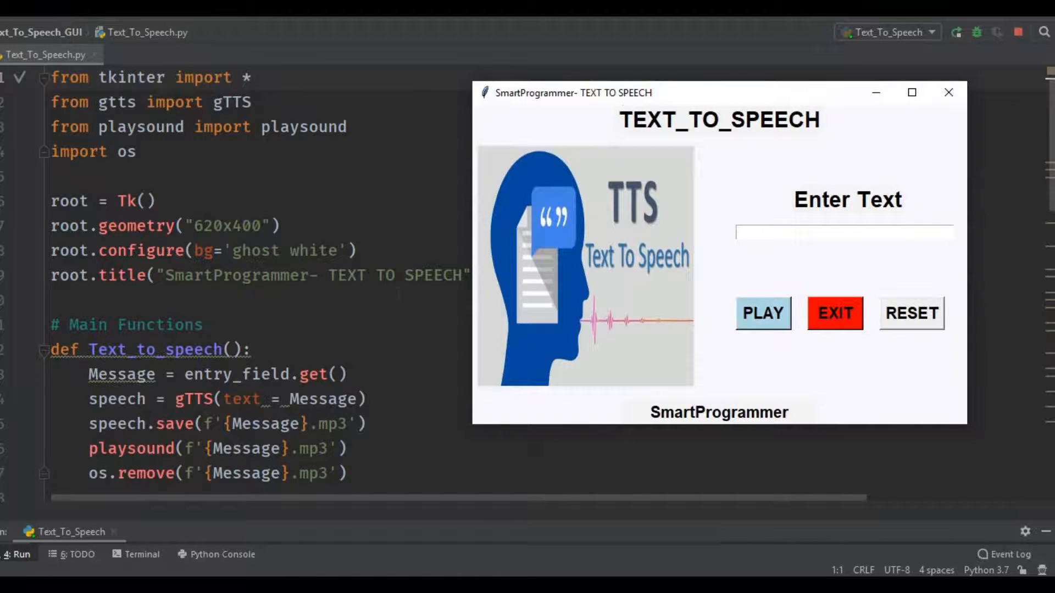
# Scroll to the widget-building code and show the Project tool window
pyautogui.click(834, 313)
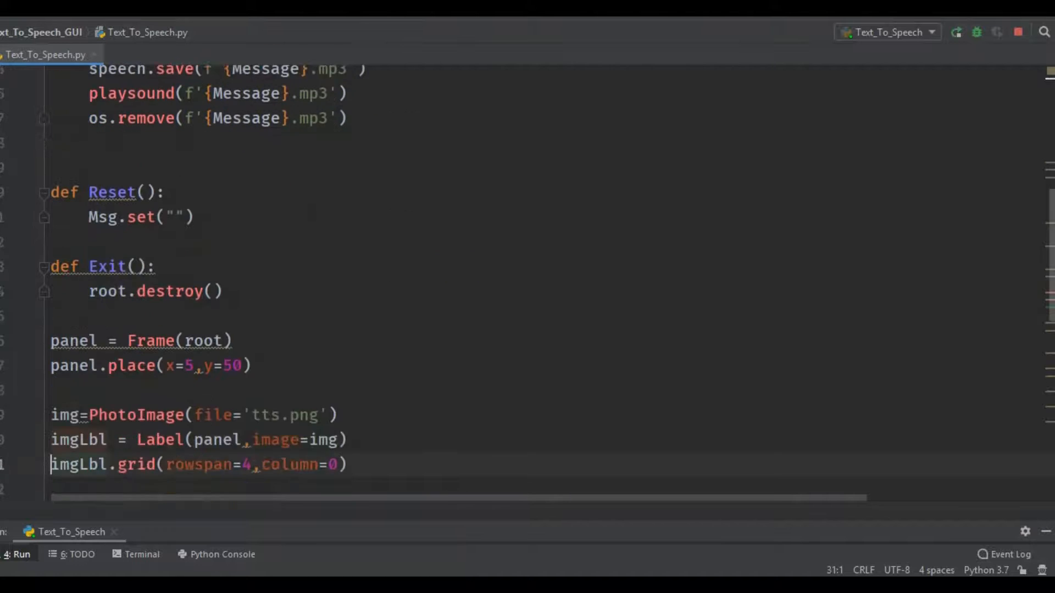
pyautogui.scroll(-3)
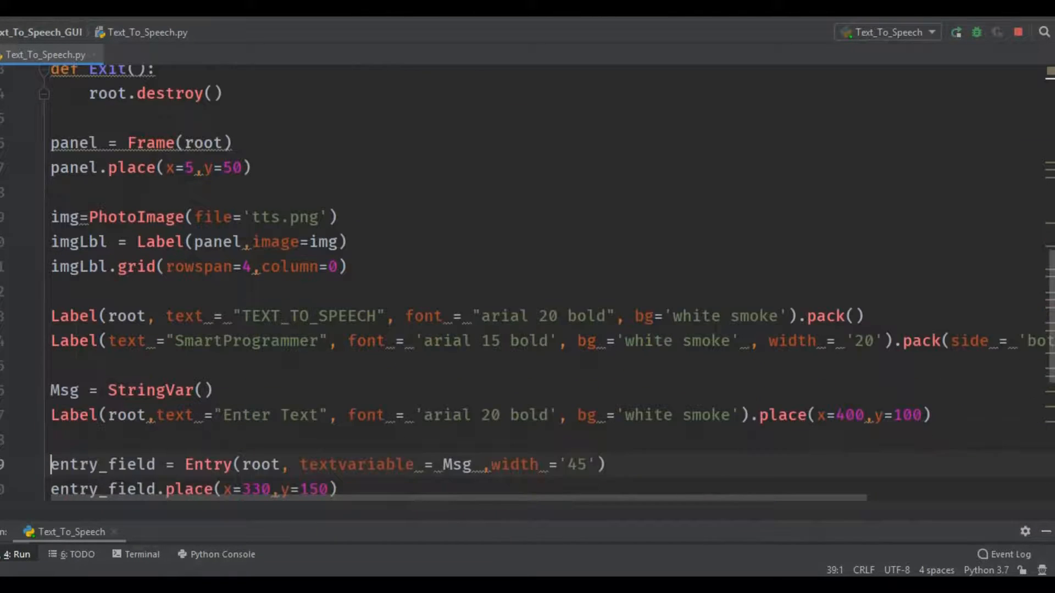
pyautogui.scroll(-3)
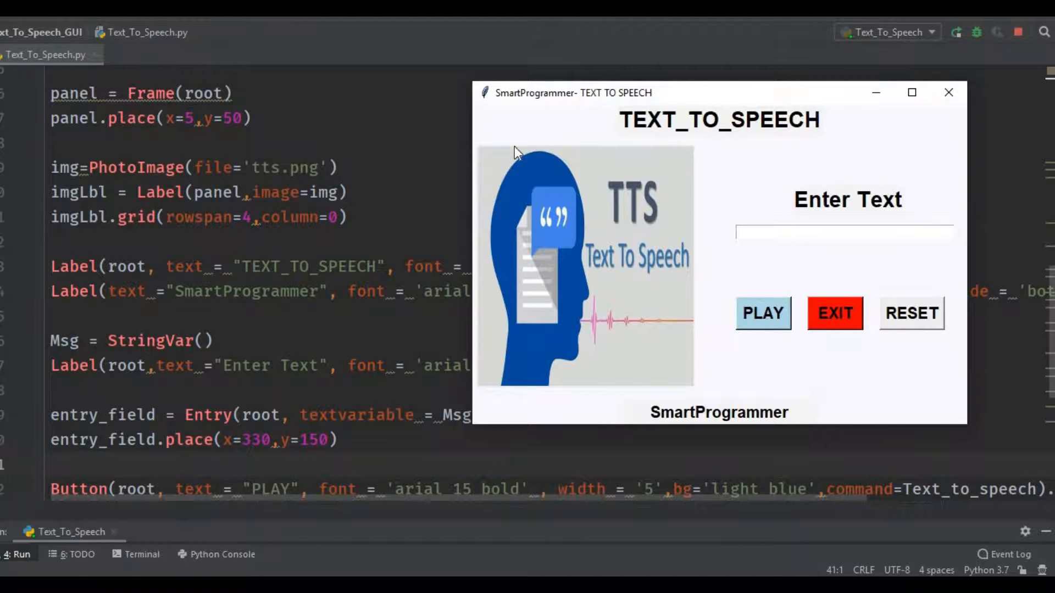
pyautogui.moveTo(548, 407)
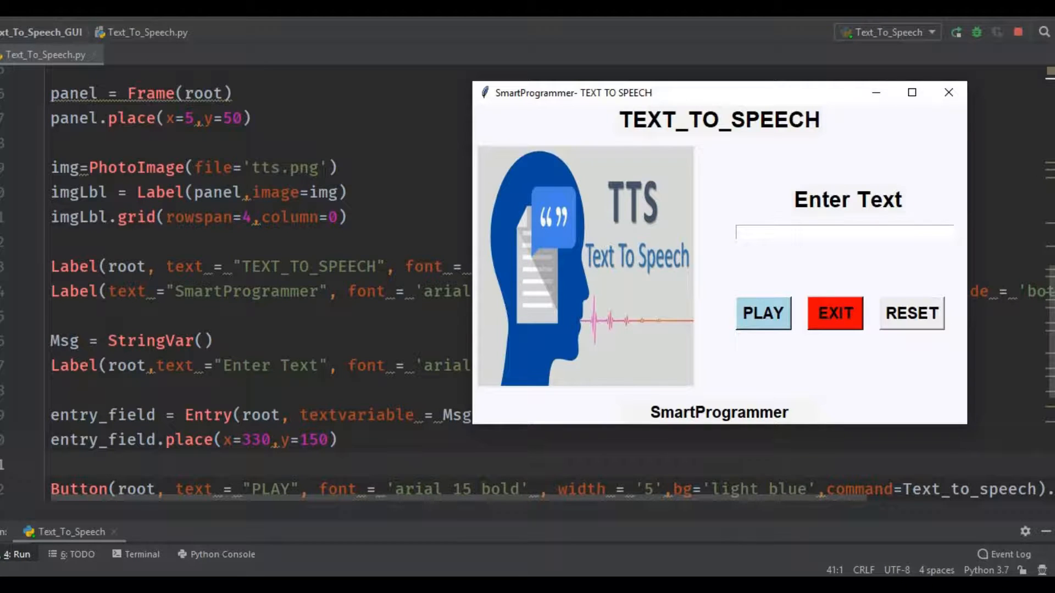
pyautogui.click(834, 313)
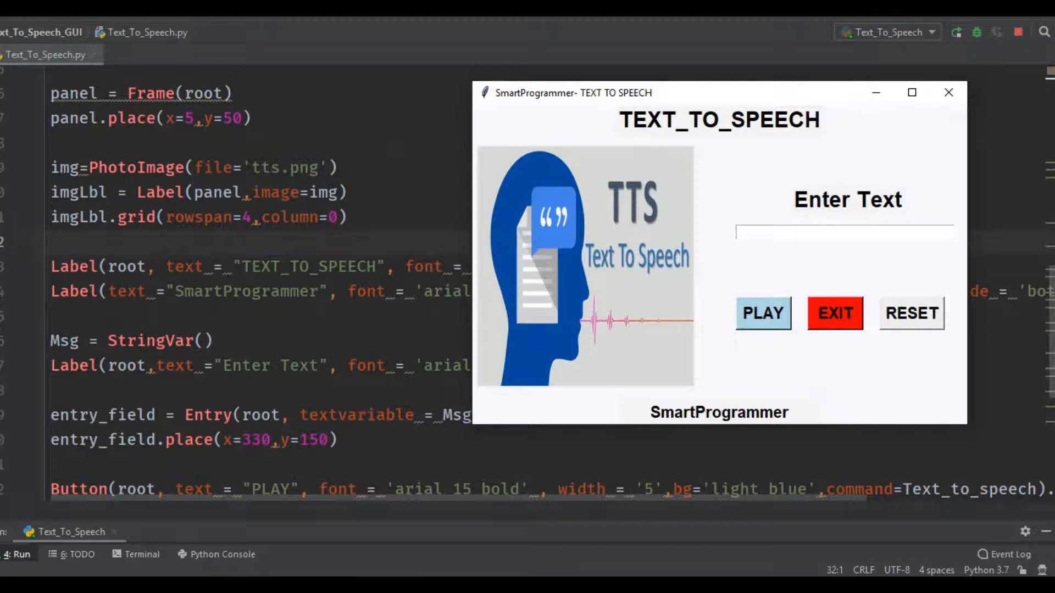
pyautogui.click(833, 313)
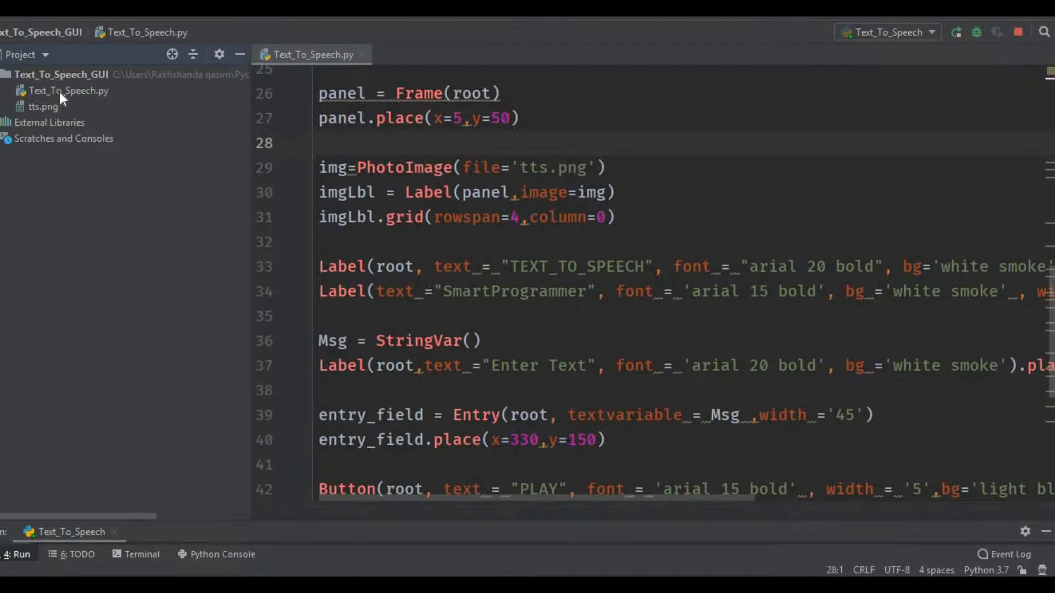
# Select Text_To_Speech.py and then tts.png in the Project tree
pyautogui.click(69, 91)
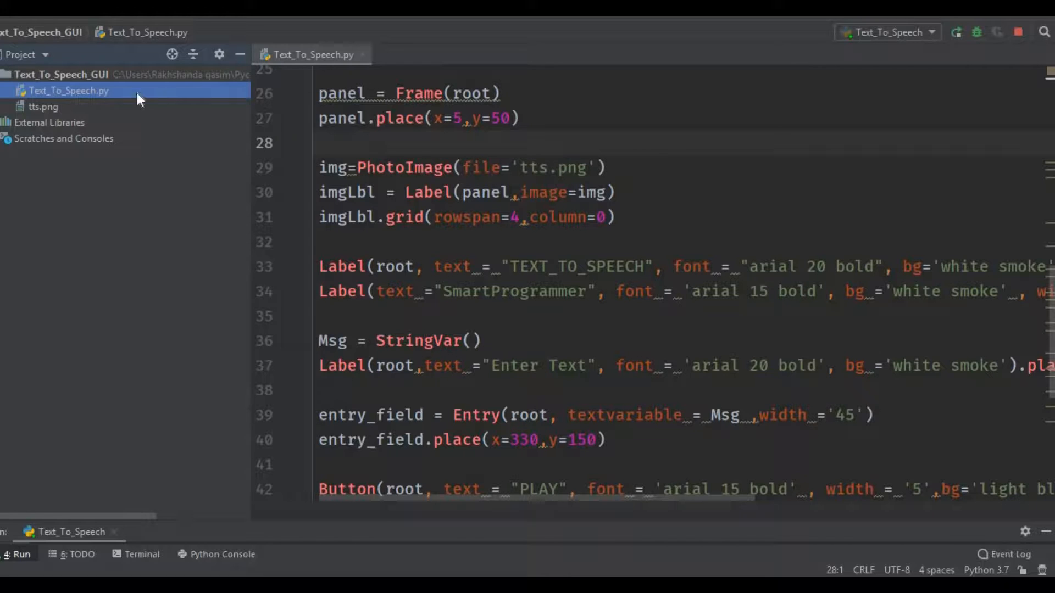
pyautogui.click(44, 106)
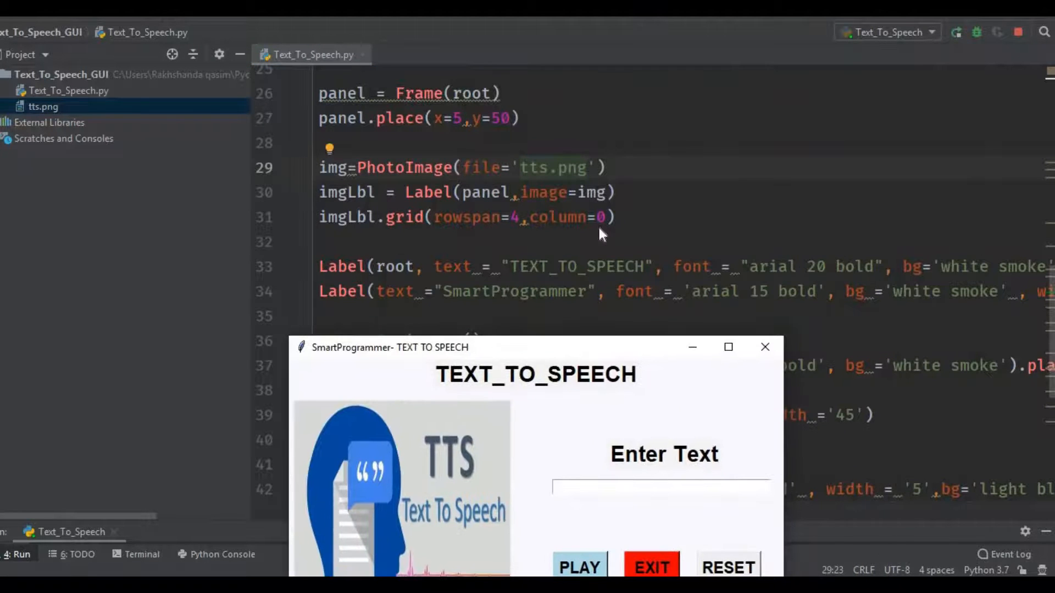
pyautogui.moveTo(374, 309)
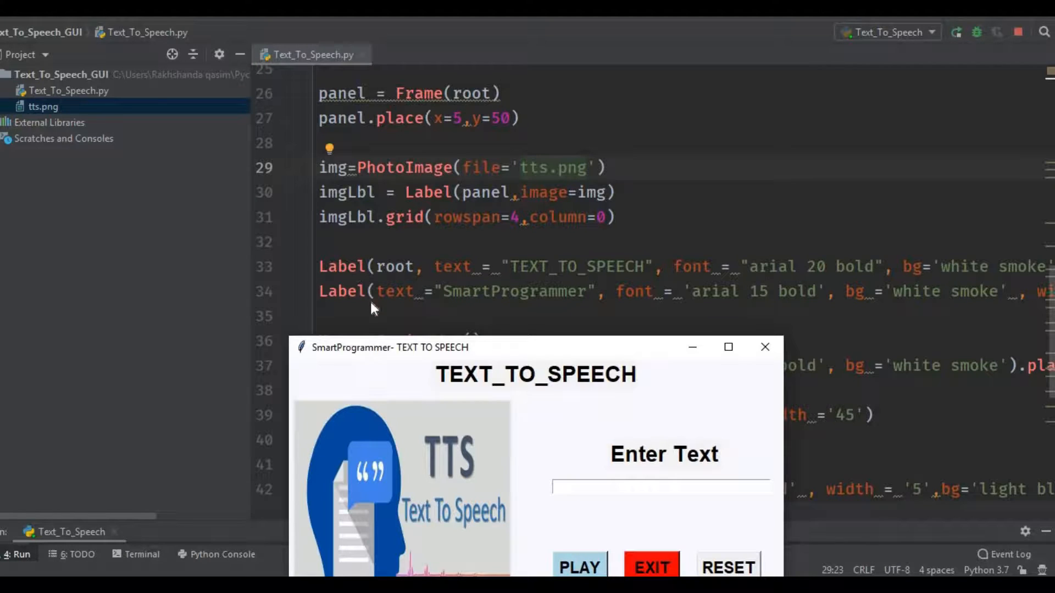
pyautogui.moveTo(548, 328)
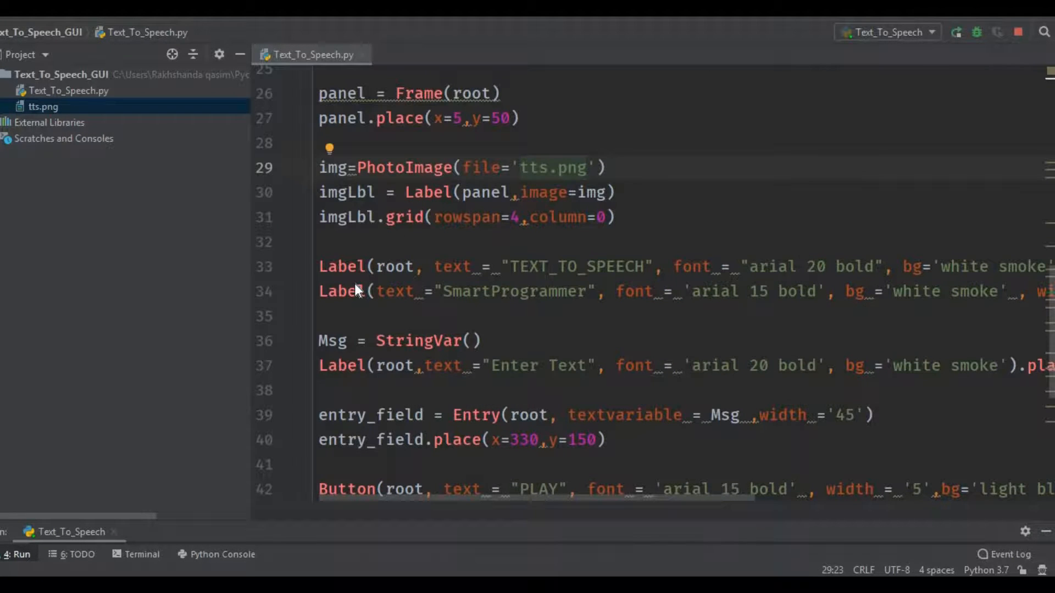
pyautogui.moveTo(355, 299)
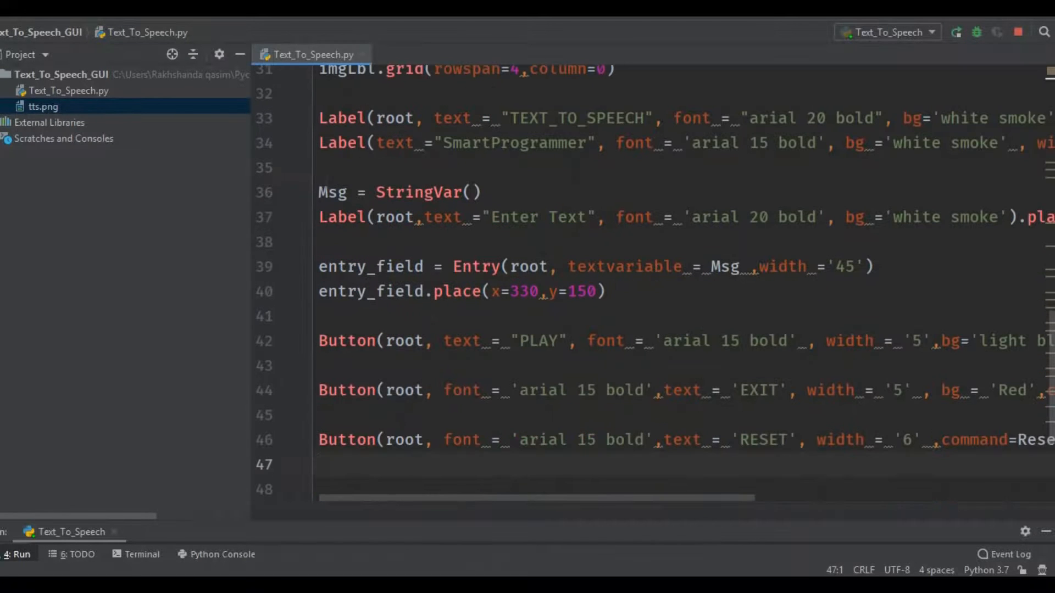
pyautogui.tripleClick(399, 192)
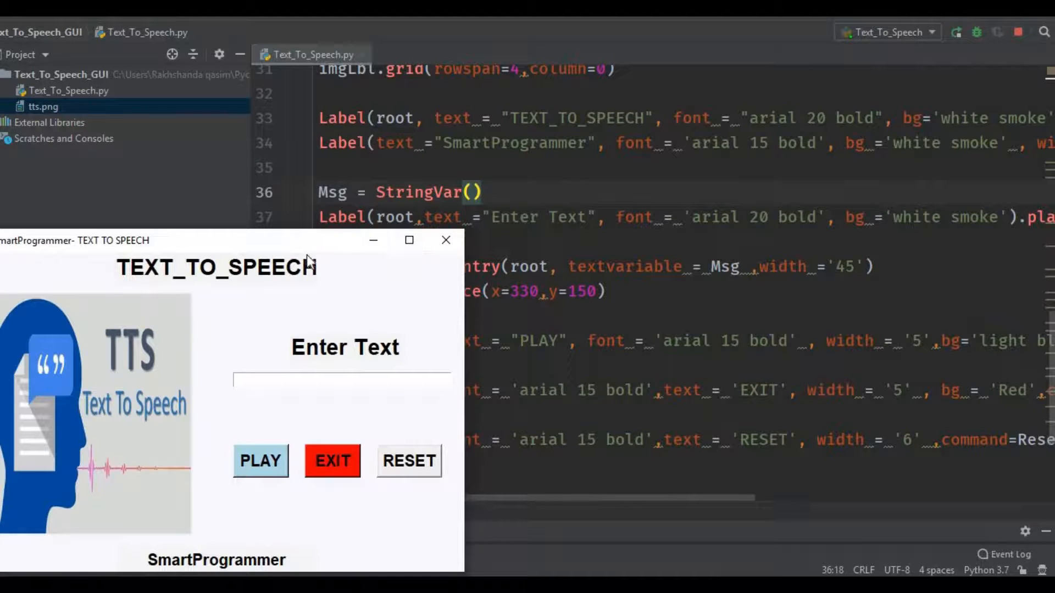
pyautogui.moveTo(74, 240); pyautogui.dragTo(0, 296)
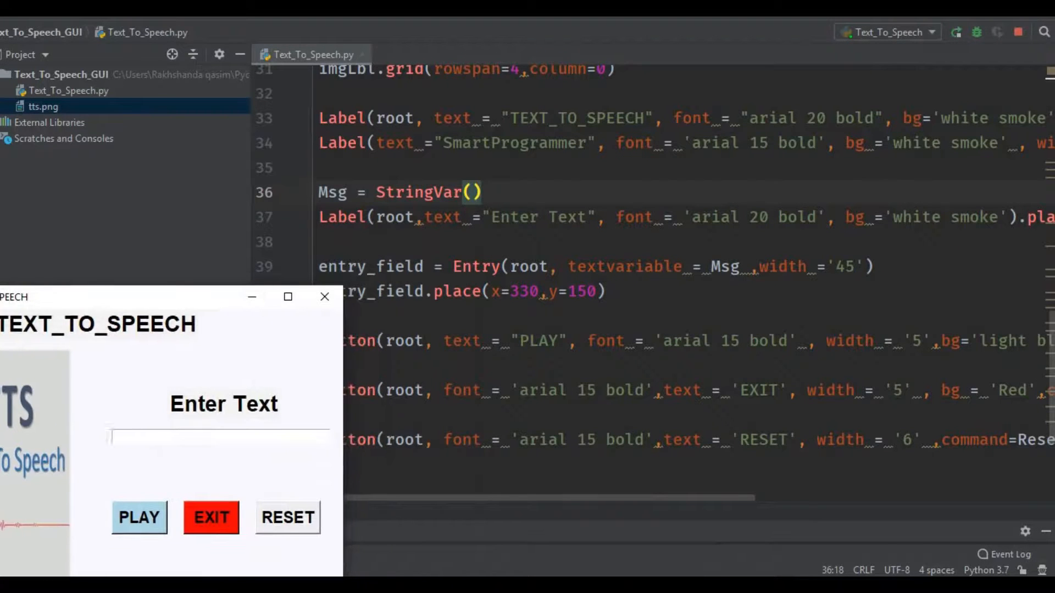
pyautogui.click(211, 518)
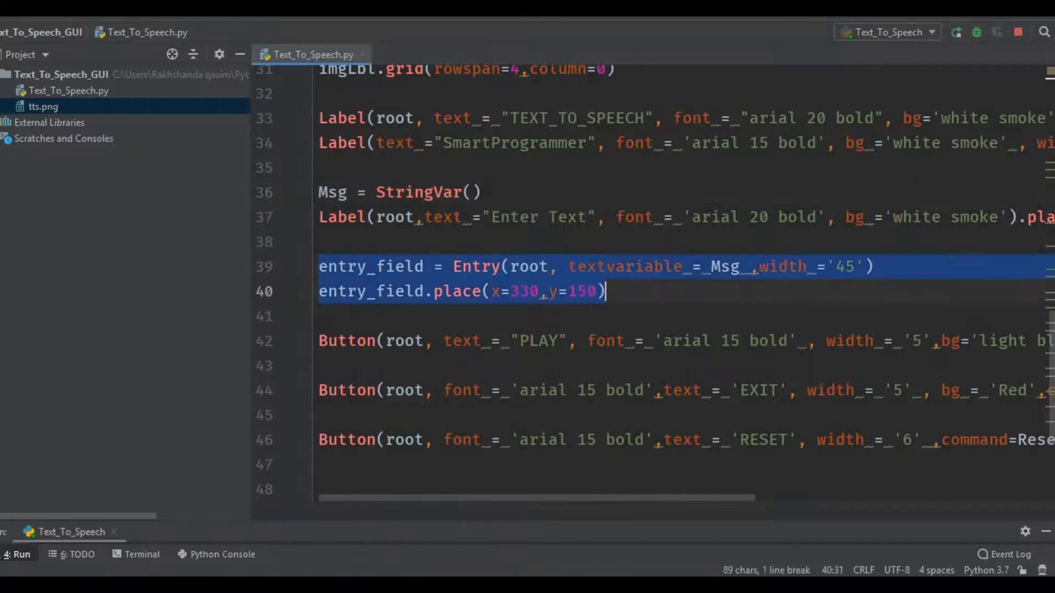
pyautogui.click(408, 266)
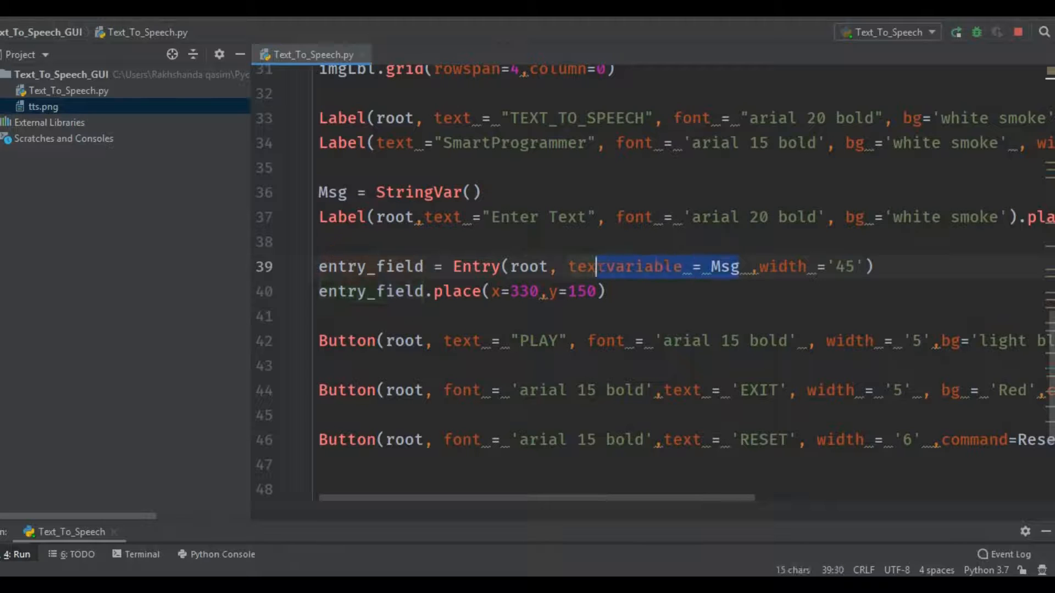
pyautogui.click(363, 340)
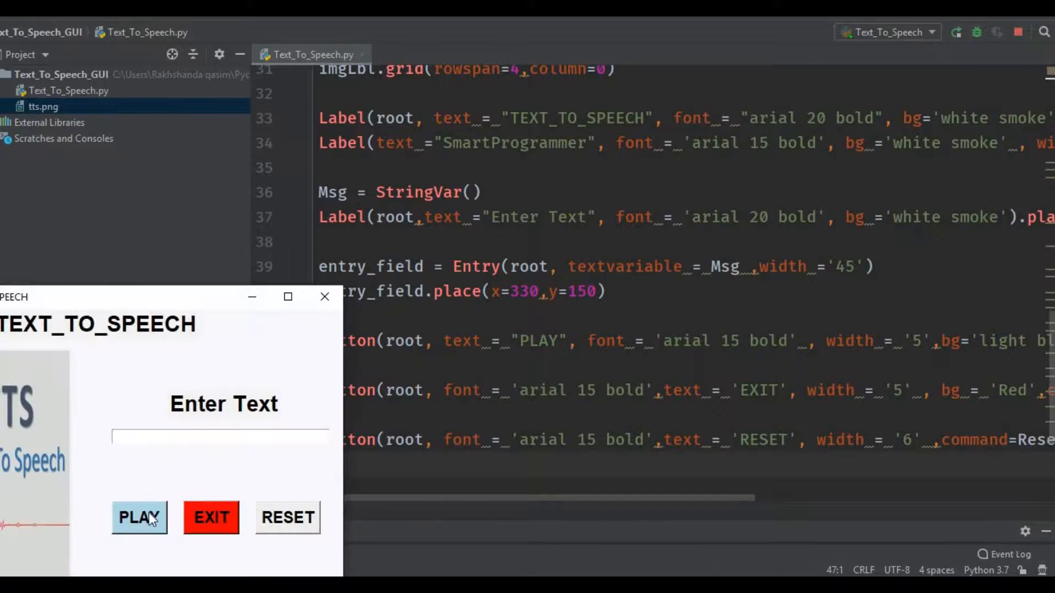
pyautogui.click(210, 518)
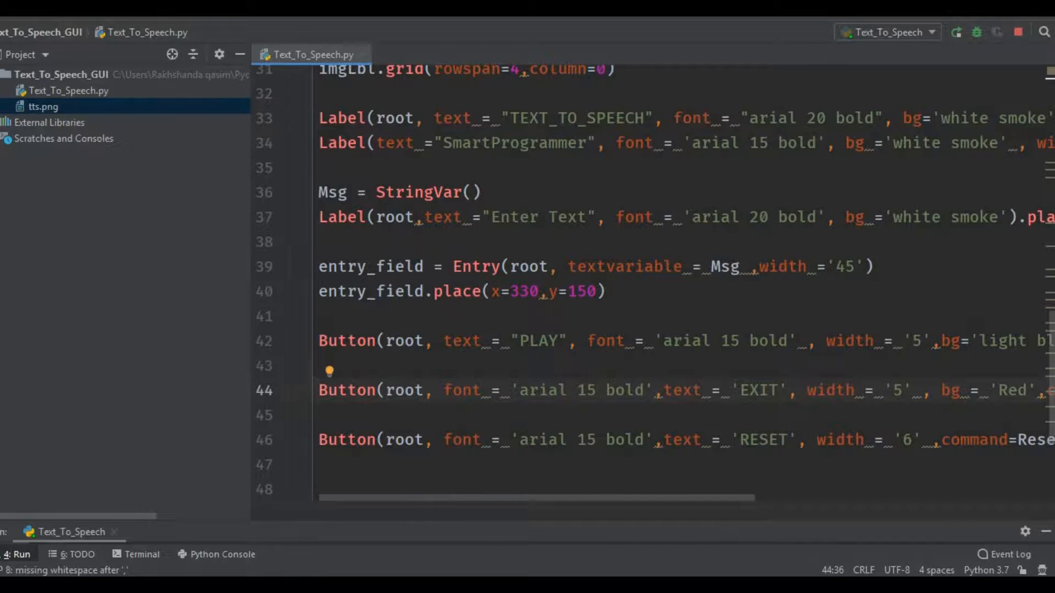
pyautogui.moveTo(322, 440); pyautogui.dragTo(632, 439)
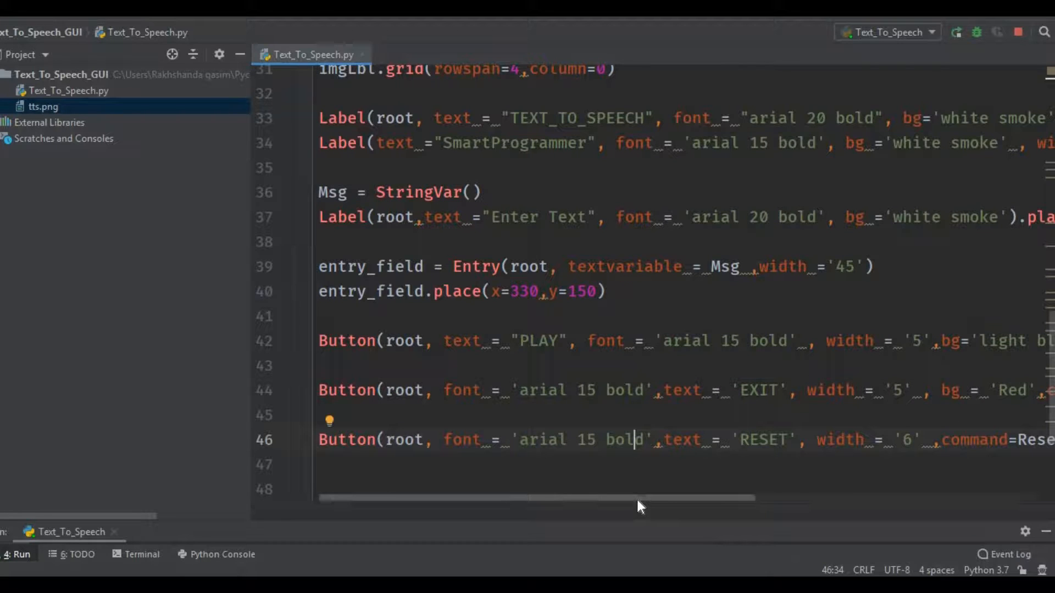
pyautogui.hscroll(3)
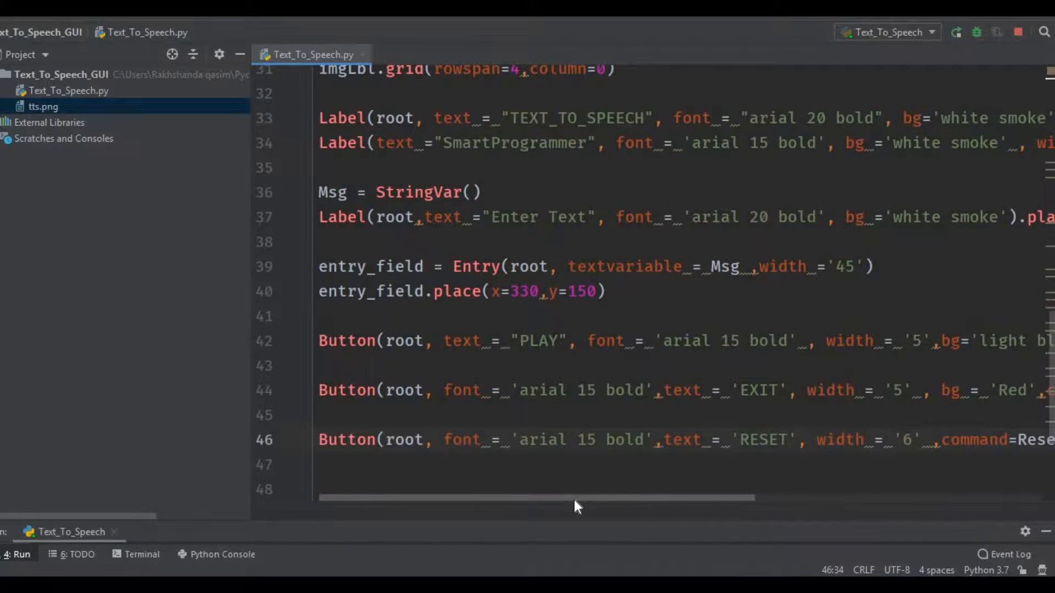
pyautogui.hscroll(3)
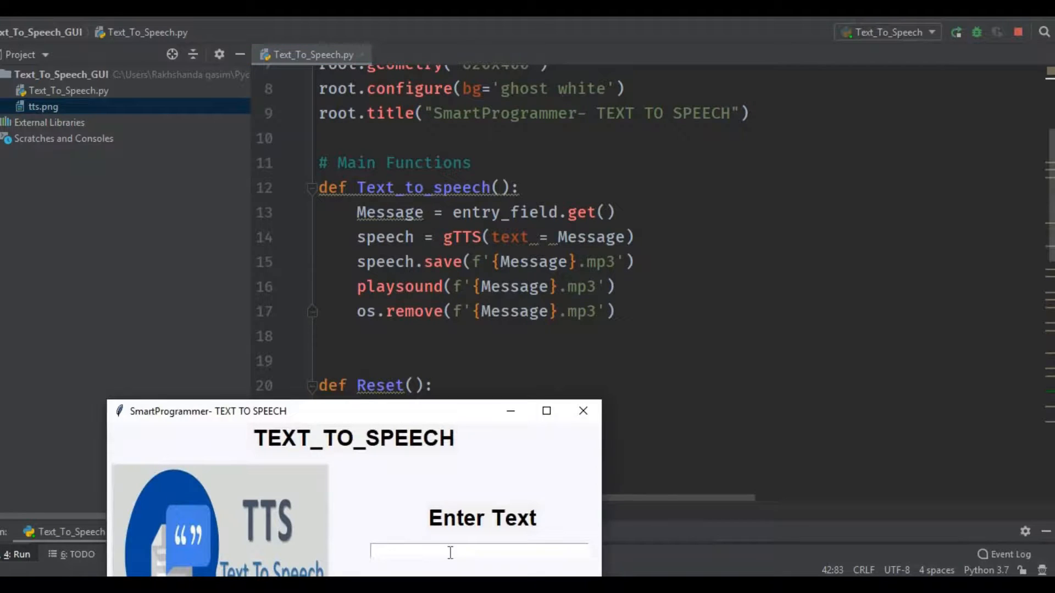
# Type 'hello' into the running app's text field
pyautogui.write('hello')
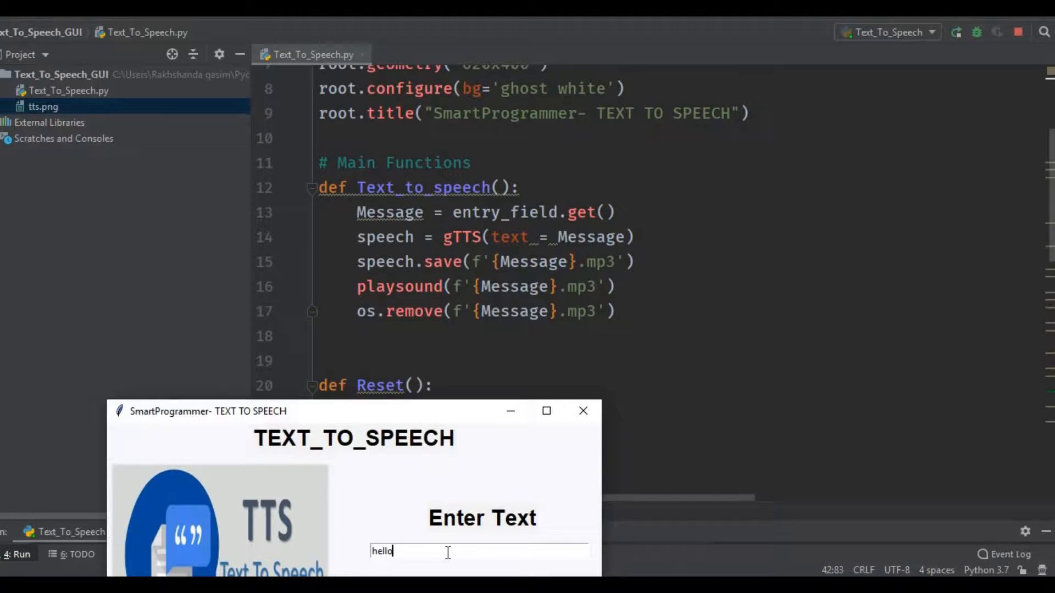
pyautogui.moveTo(161, 375)
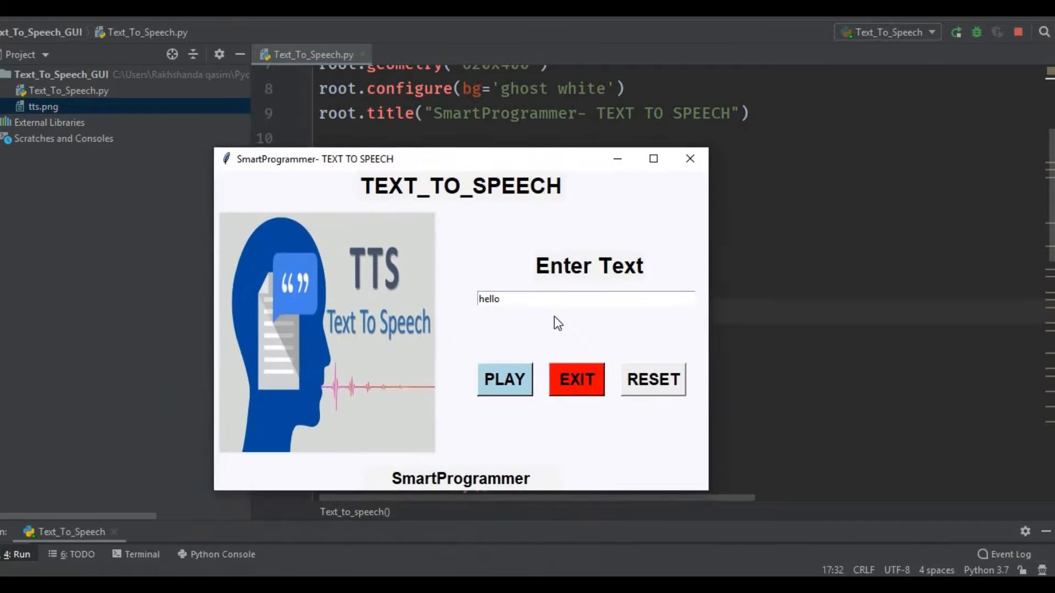
# Enter 'hello' in the entry field and play it, producing a gTTSError
pyautogui.click(652, 379)
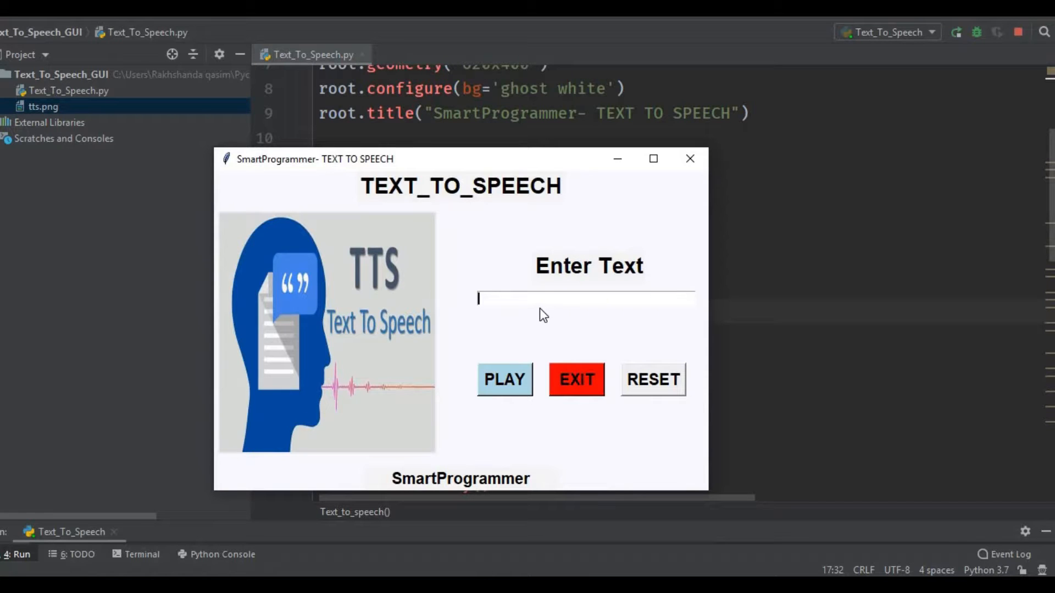
pyautogui.write('he')
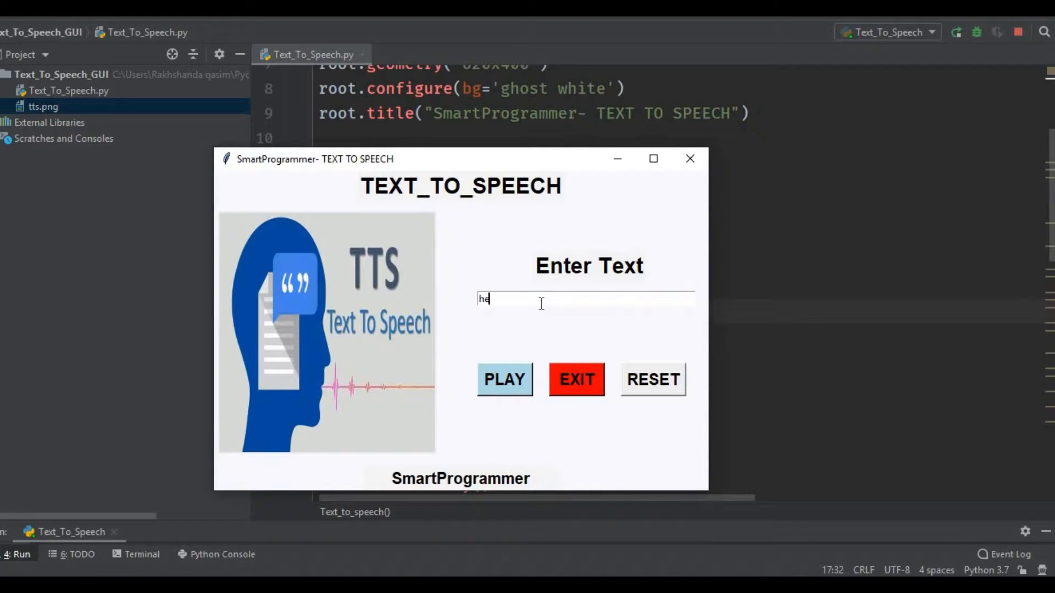
pyautogui.write('llo')
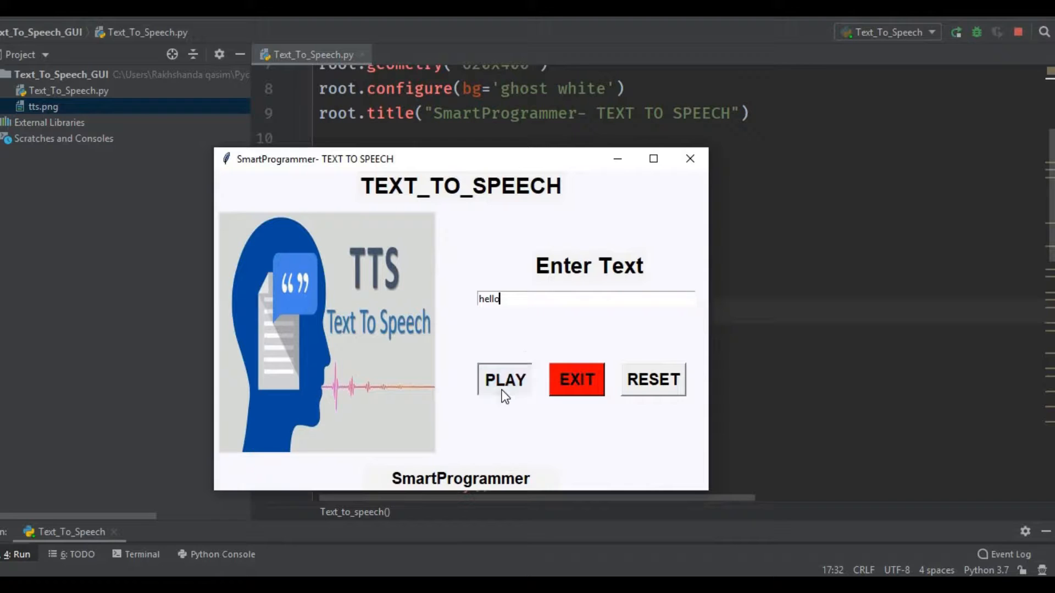
pyautogui.click(504, 380)
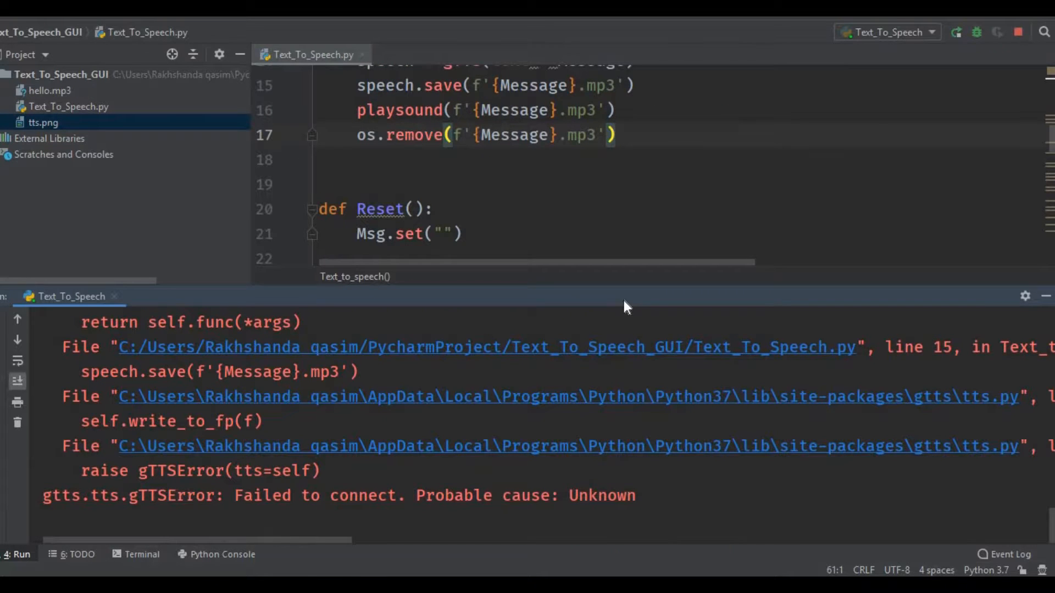
pyautogui.moveTo(164, 461)
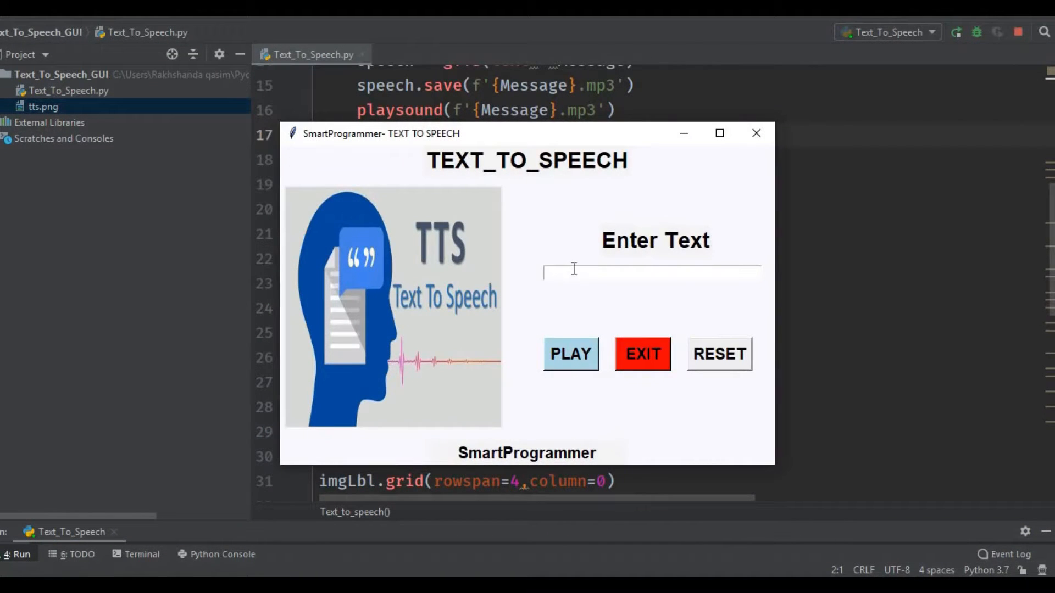
# Play the phrase 'hello, how are you', then clear it with RESET
pyautogui.write('hello')
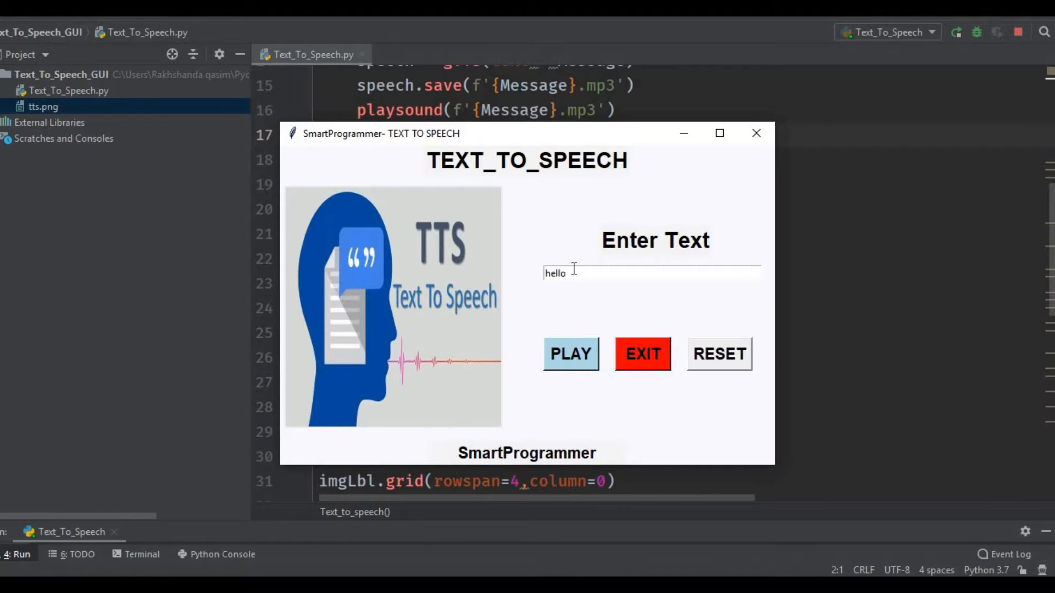
pyautogui.write(', how are you')
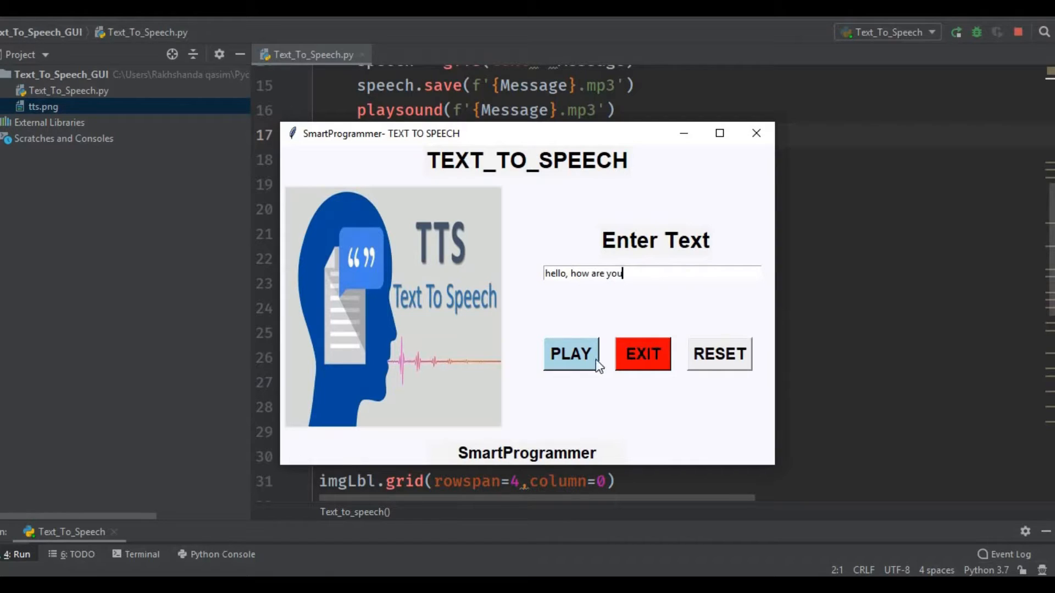
pyautogui.click(570, 353)
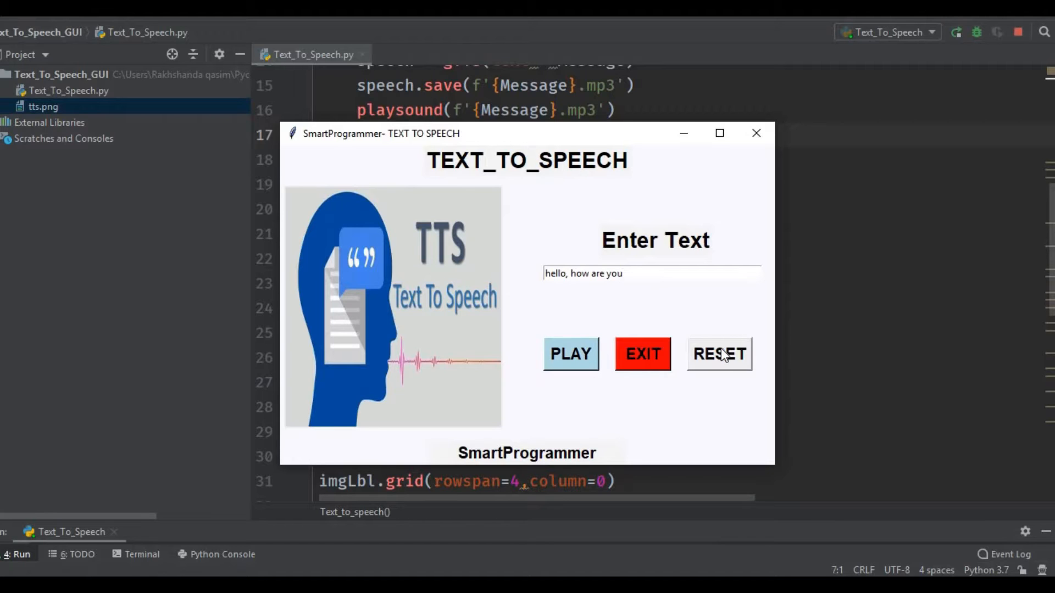
pyautogui.click(718, 353)
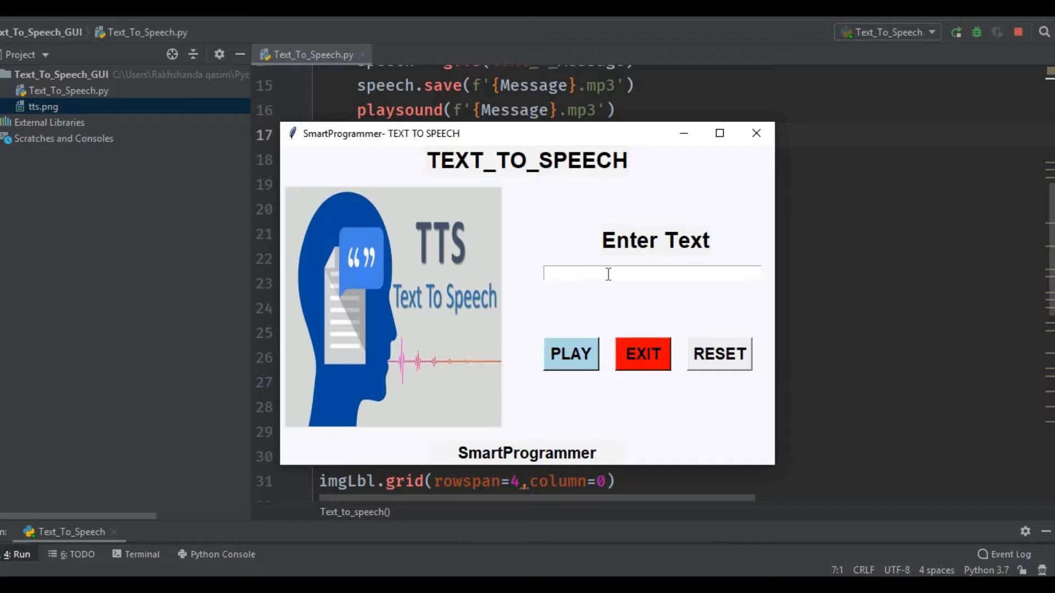
# Play 'good morning' and 'Hii Google', then close the app with EXIT
pyautogui.write('good morning')
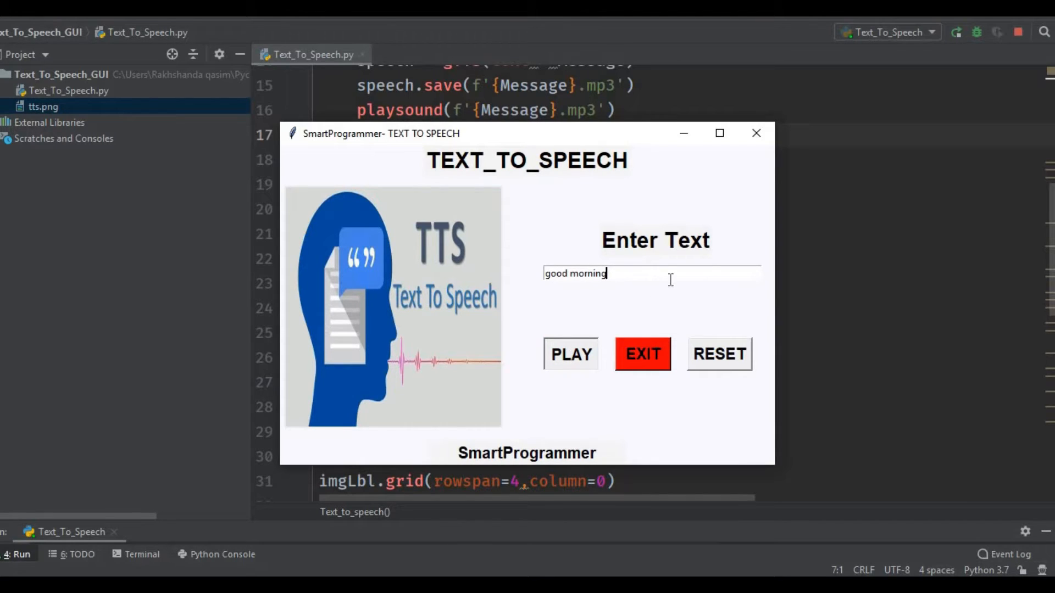
pyautogui.click(570, 354)
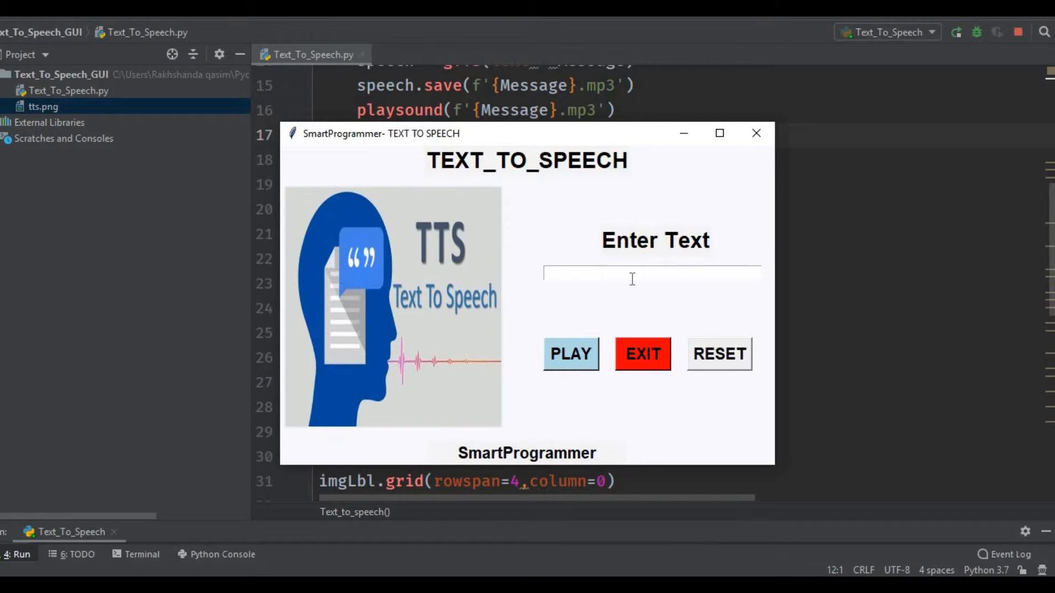
pyautogui.write('Hii')
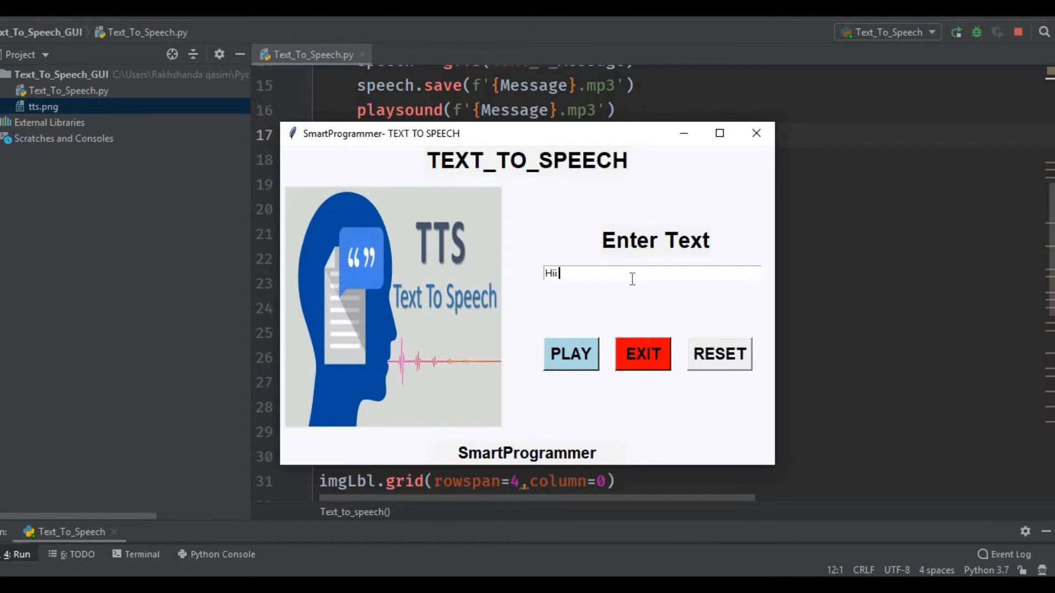
pyautogui.write('Google')
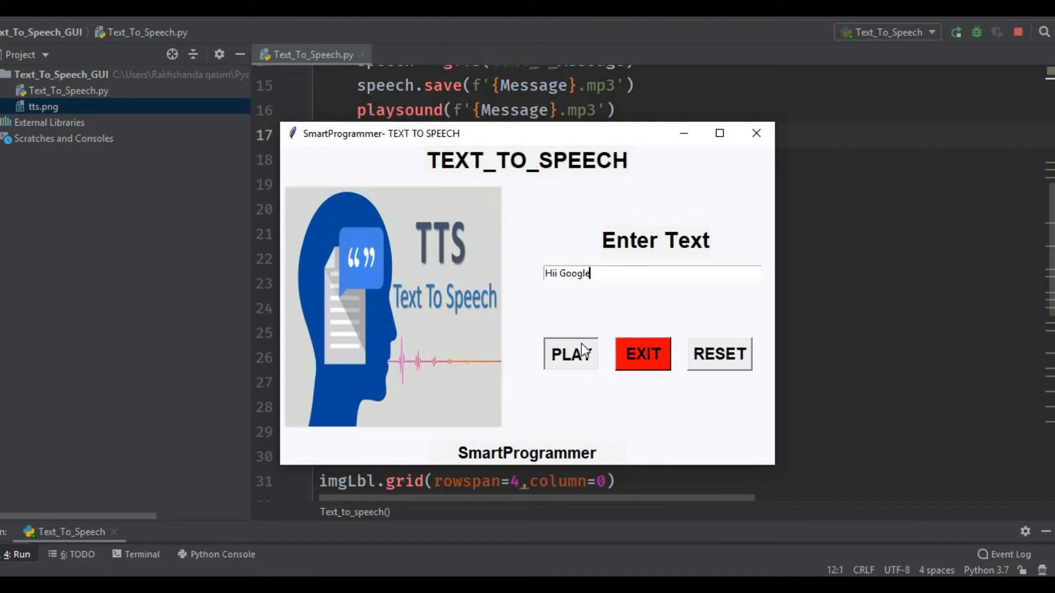
pyautogui.click(570, 354)
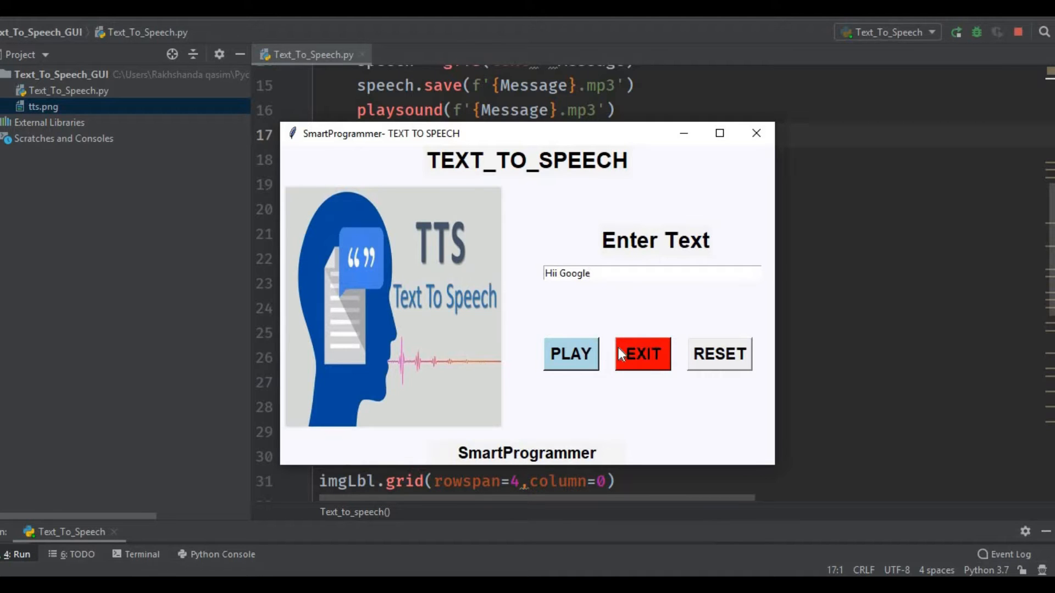
pyautogui.click(641, 354)
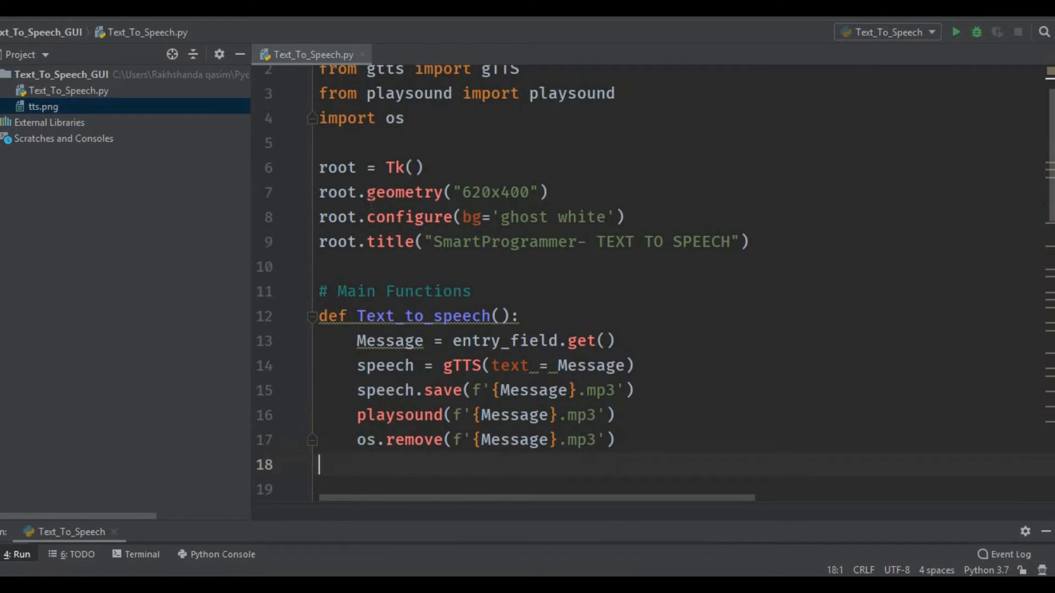
pyautogui.scroll(-3)
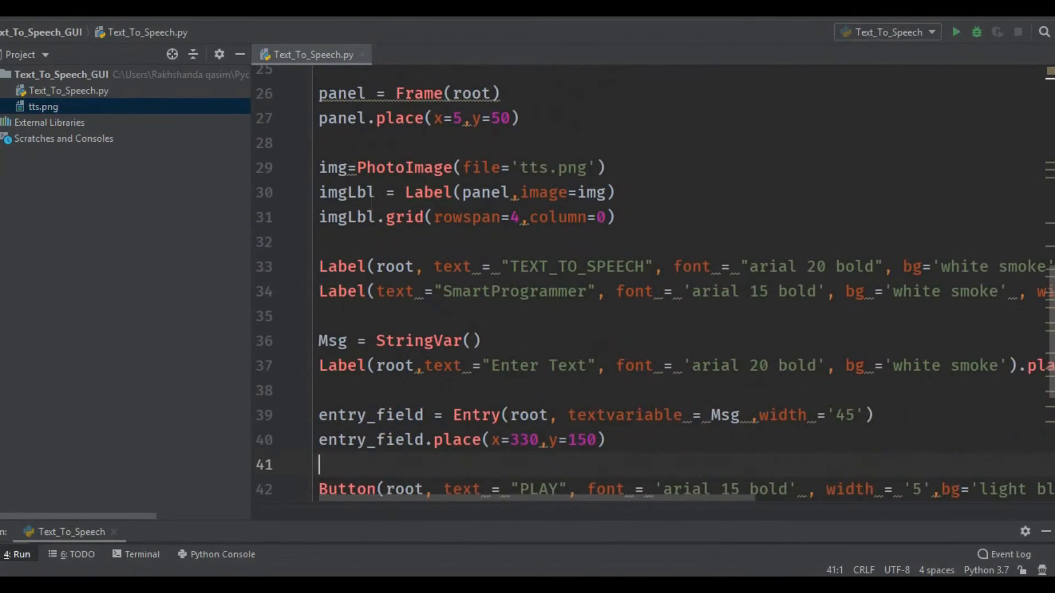
pyautogui.scroll(-3)
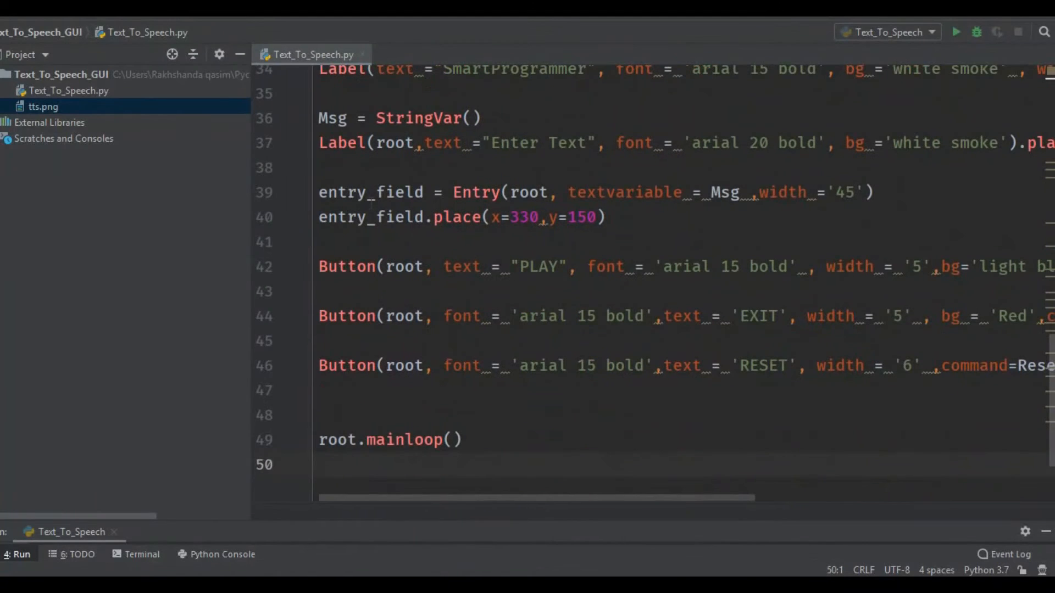